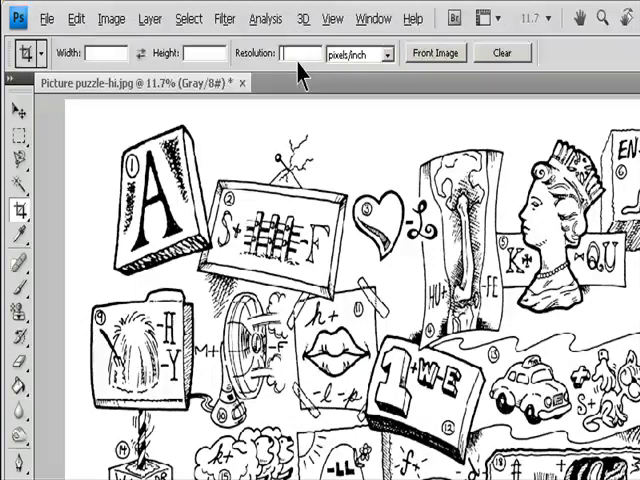
mouse_move(502, 53)
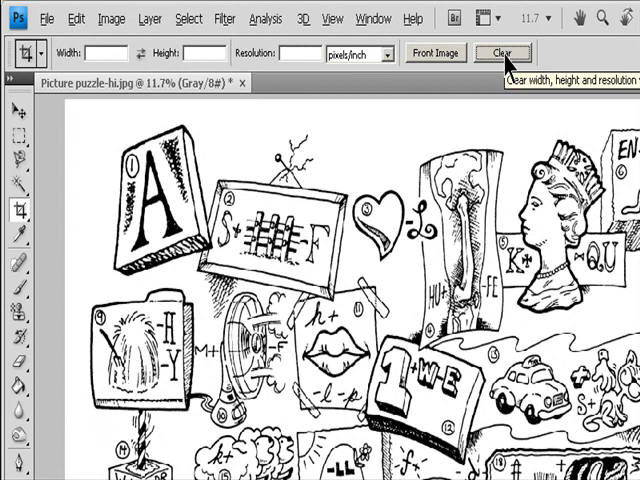
mouse_move(238, 53)
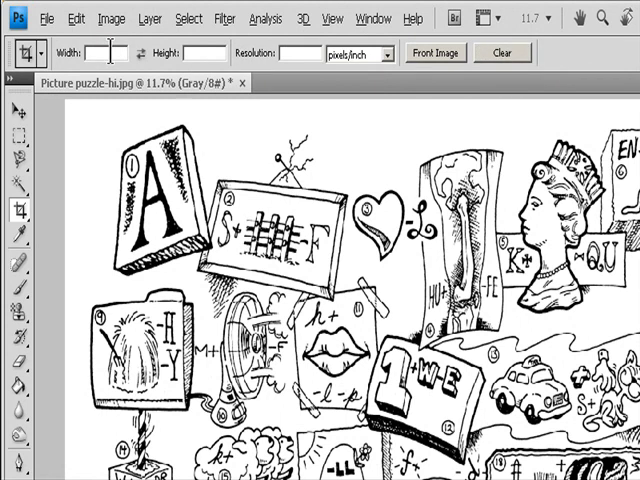
- Enter a crop size of 800 in wide by 600 high in the Crop tool options
type("800 in")
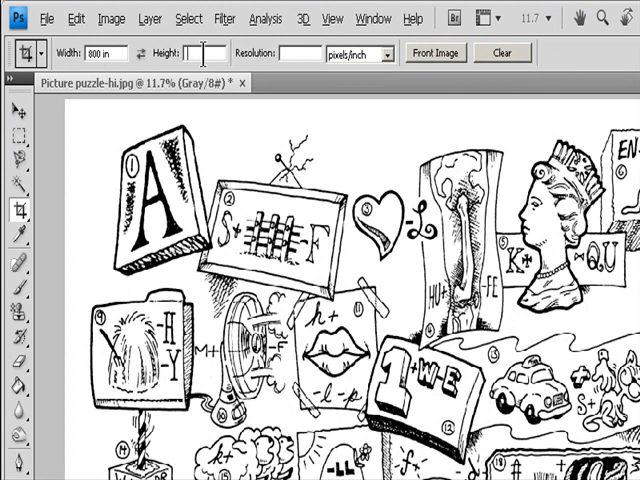
type("600 in")
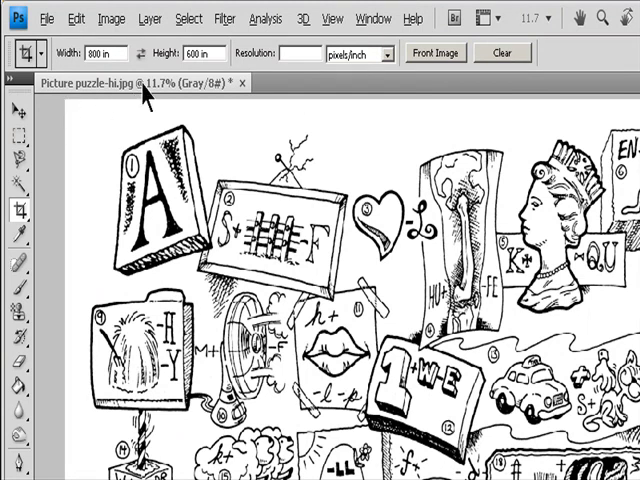
mouse_move(147, 85)
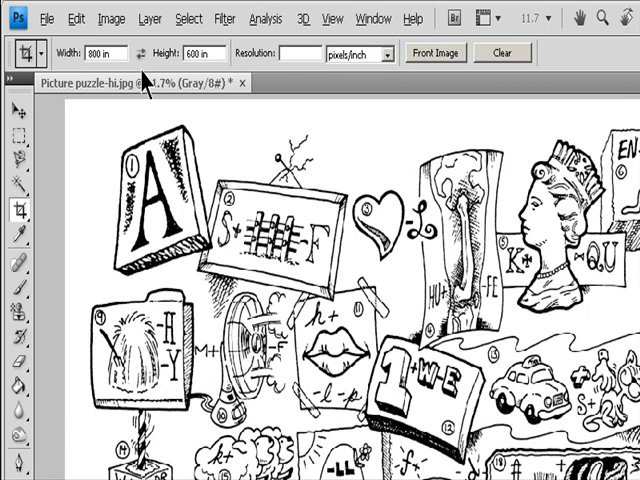
left_click(152, 53)
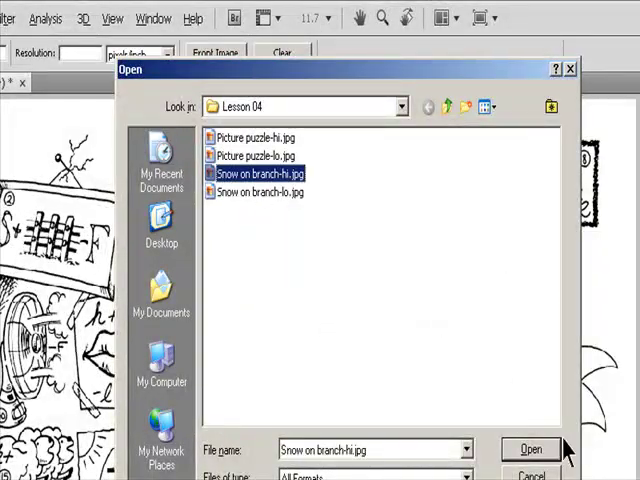
- Open Snow on branch-hi.jpg from the Lesson 04 folder
left_click(531, 449)
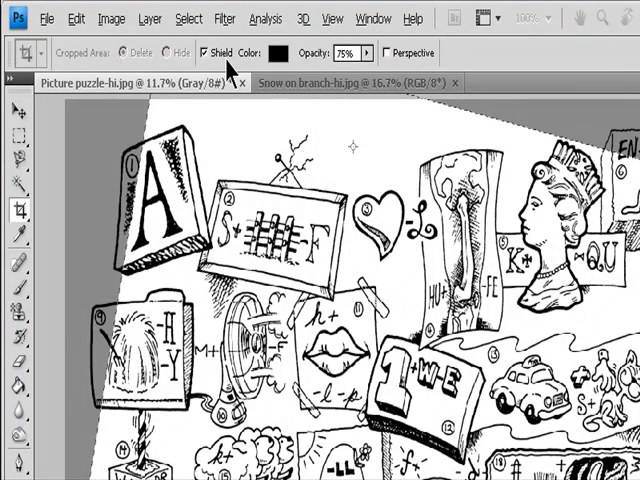
- Toggle the Shield option that shades the area outside the crop
left_click(283, 53)
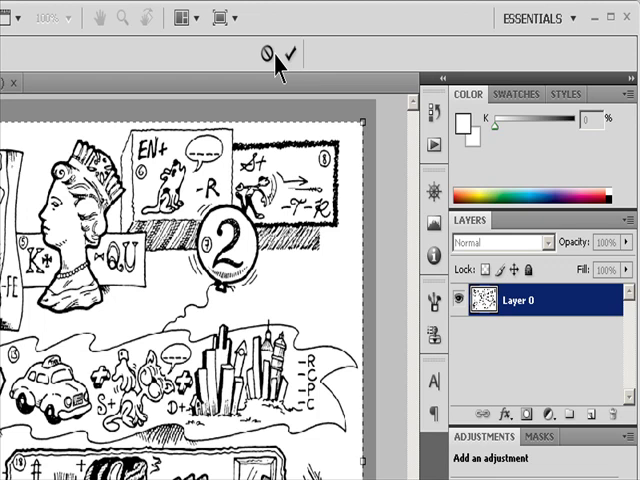
mouse_move(266, 54)
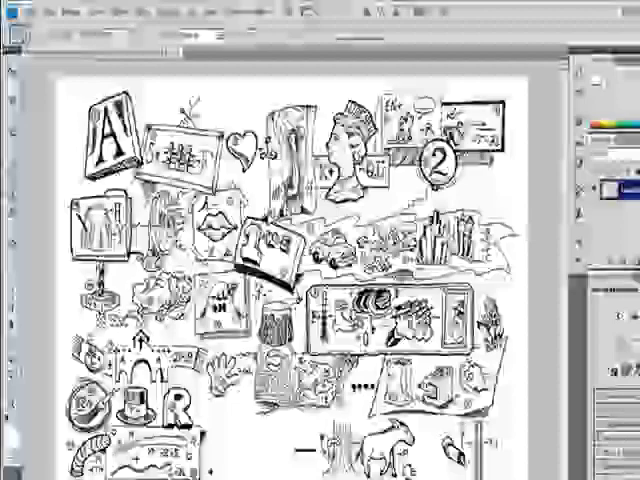
- Trim the top, bottom, left and right edges using the Bottom Right Pixel Color
left_click(111, 18)
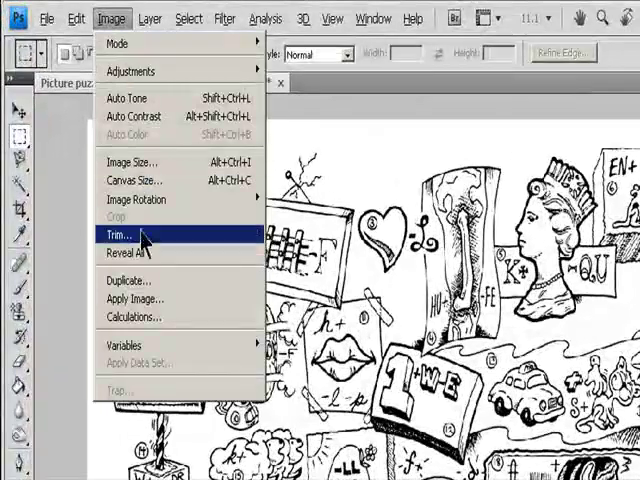
left_click(117, 237)
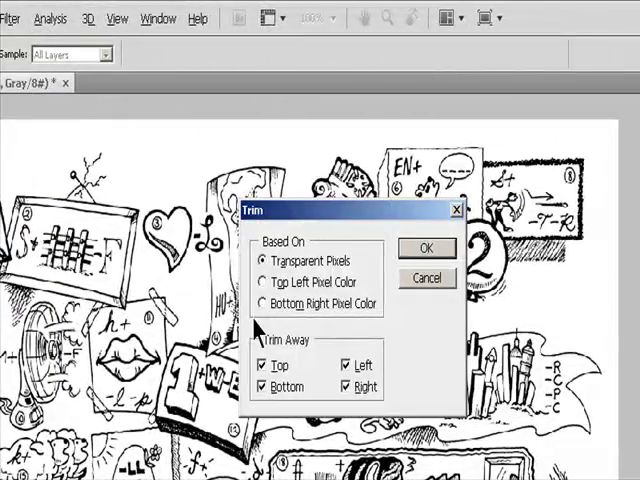
left_click(270, 281)
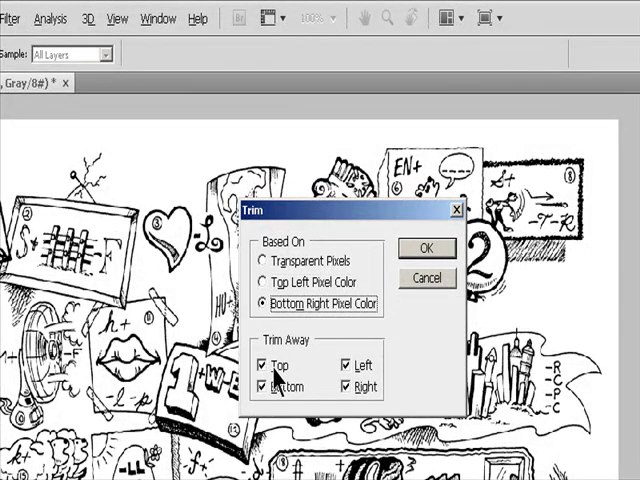
left_click(269, 388)
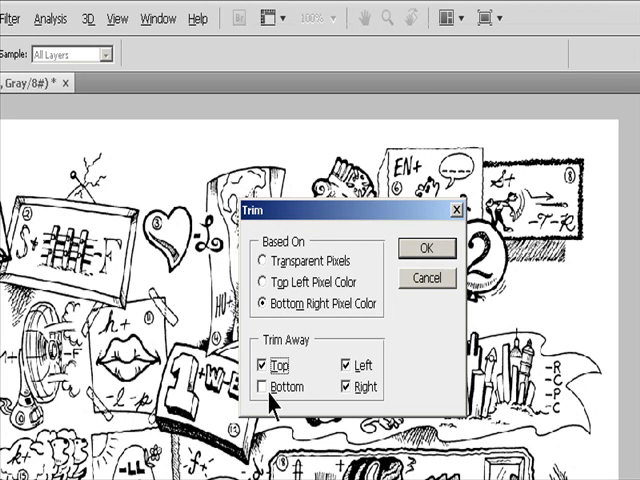
left_click(270, 388)
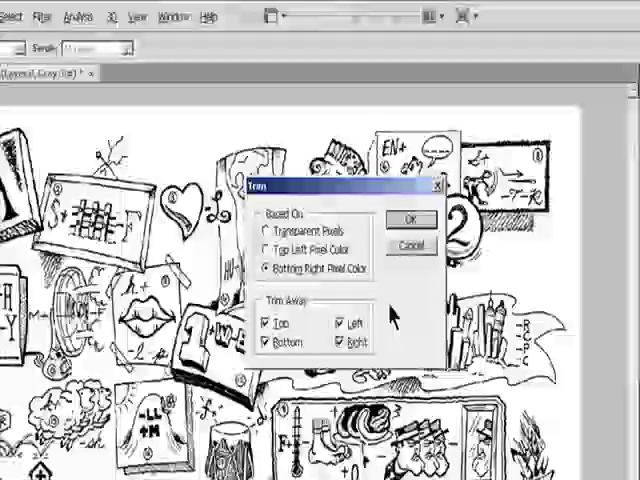
left_click(407, 219)
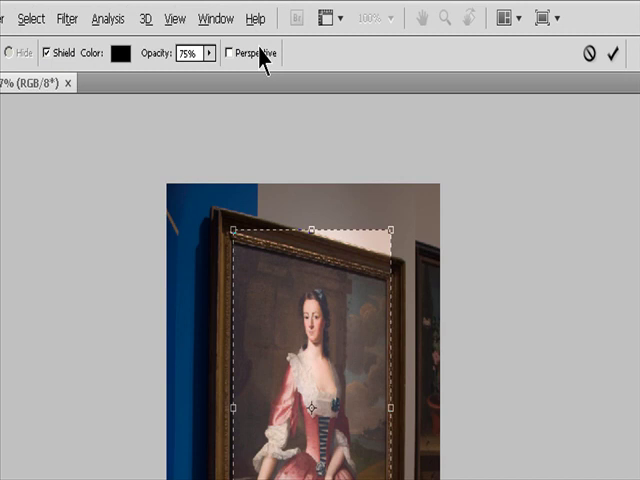
- Tick Perspective in the Crop tool options for the portrait crop
left_click(232, 52)
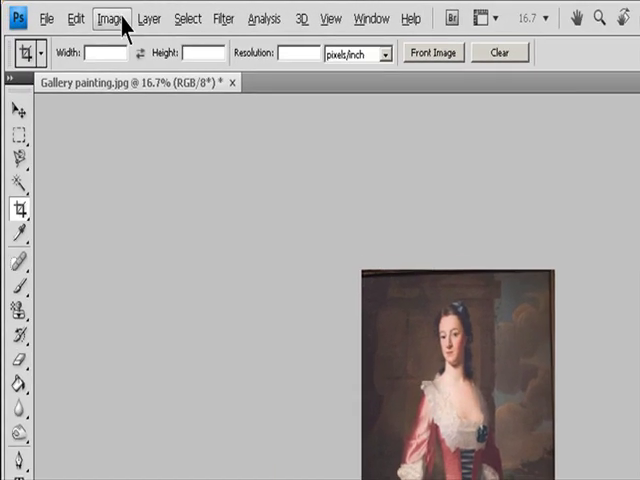
- Rotate the cropped painting 180°, then 90° clockwise via Image Rotation
left_click(109, 18)
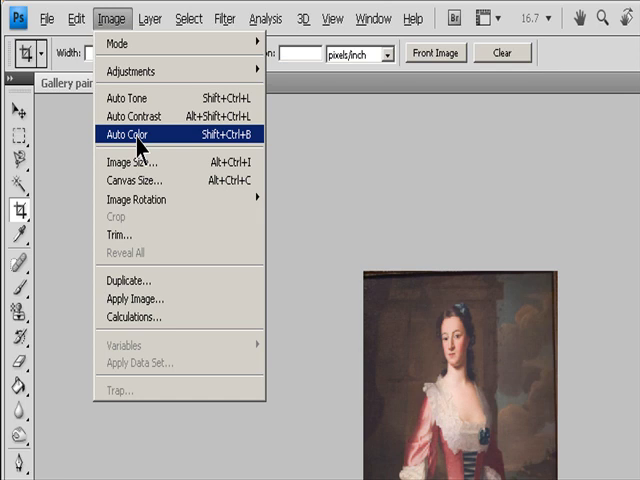
mouse_move(135, 199)
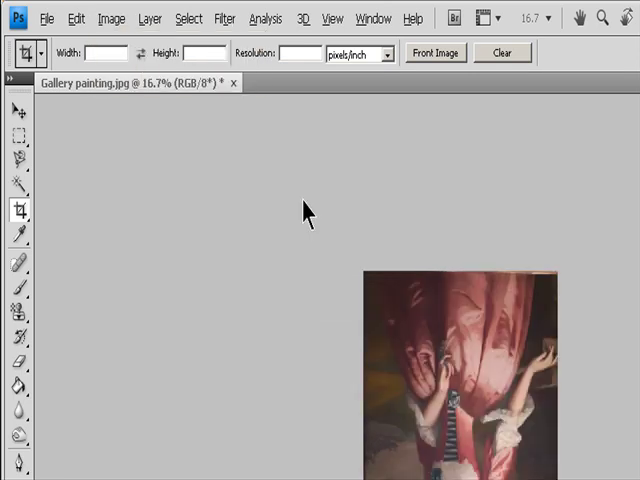
left_click(111, 18)
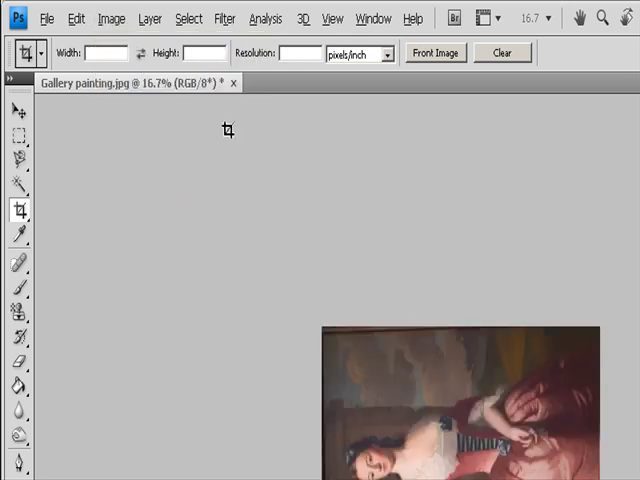
- Rotate the painting 90° counter-clockwise so it sits upside down
left_click(112, 18)
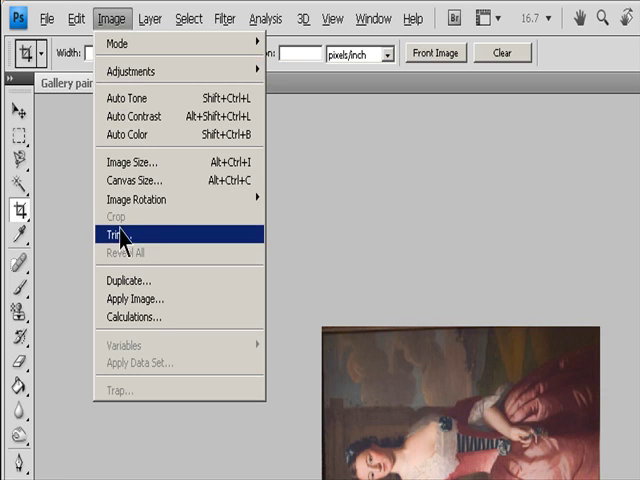
left_click(119, 232)
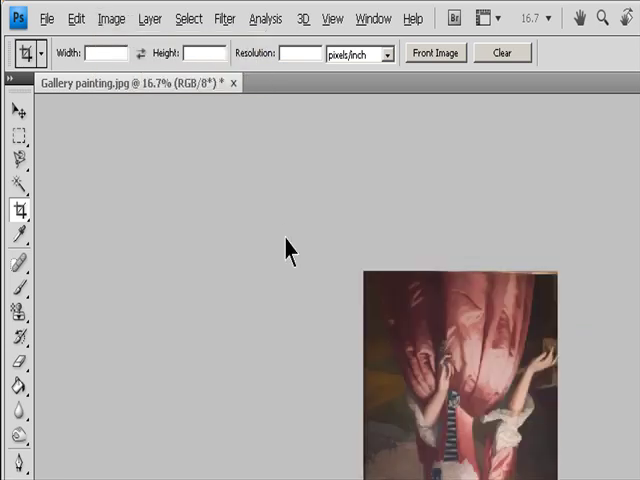
left_click(111, 18)
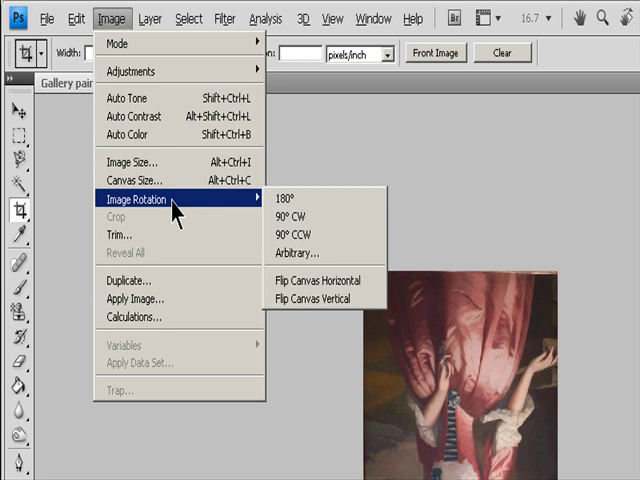
- Rotate the painting by a custom angle using Image Rotation > Arbitrary
left_click(314, 251)
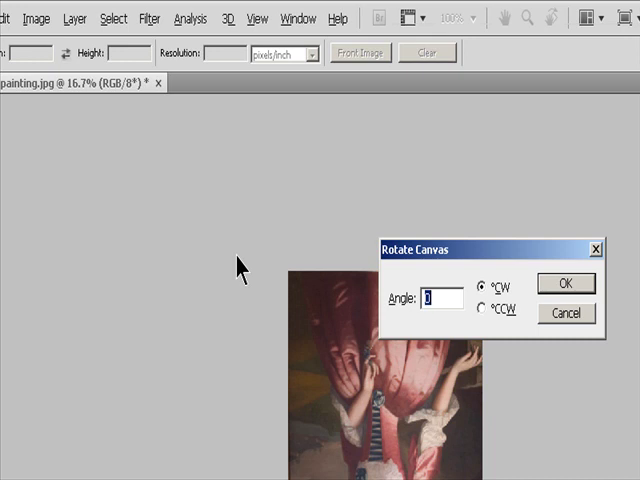
left_click(565, 283)
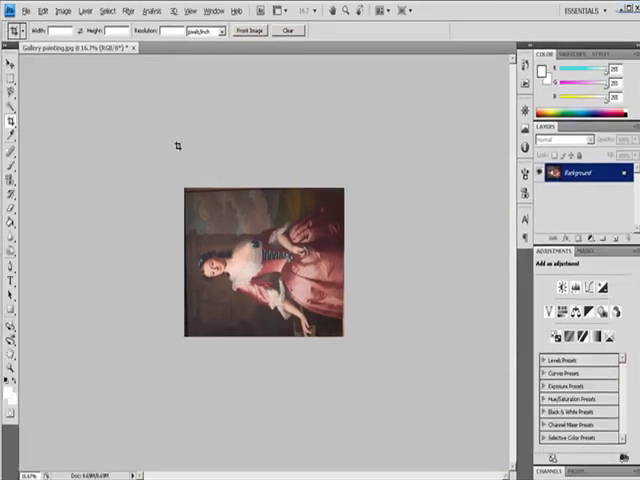